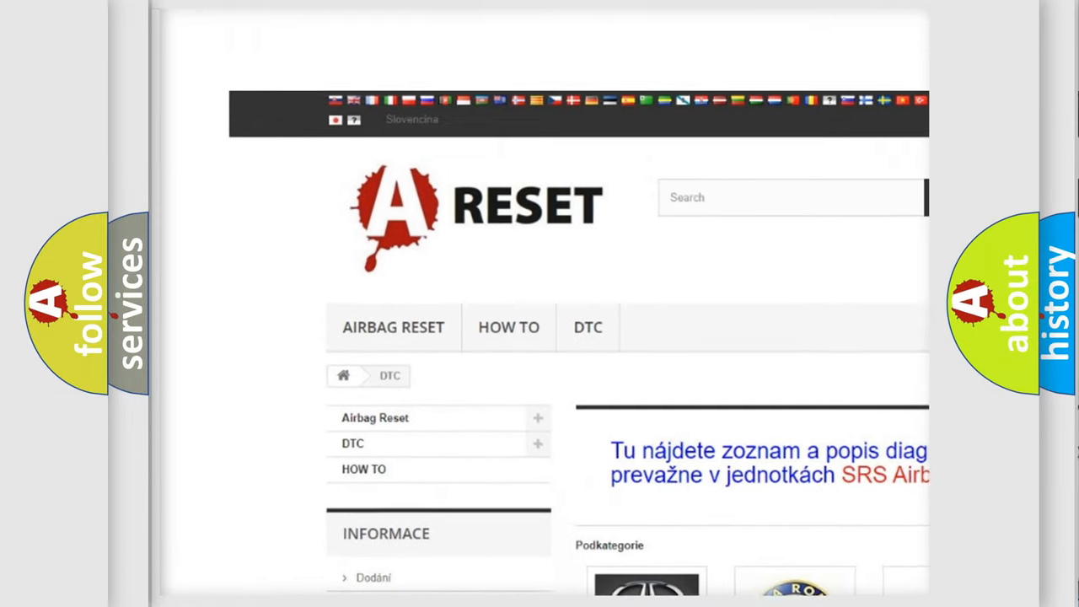
scroll("down", 3)
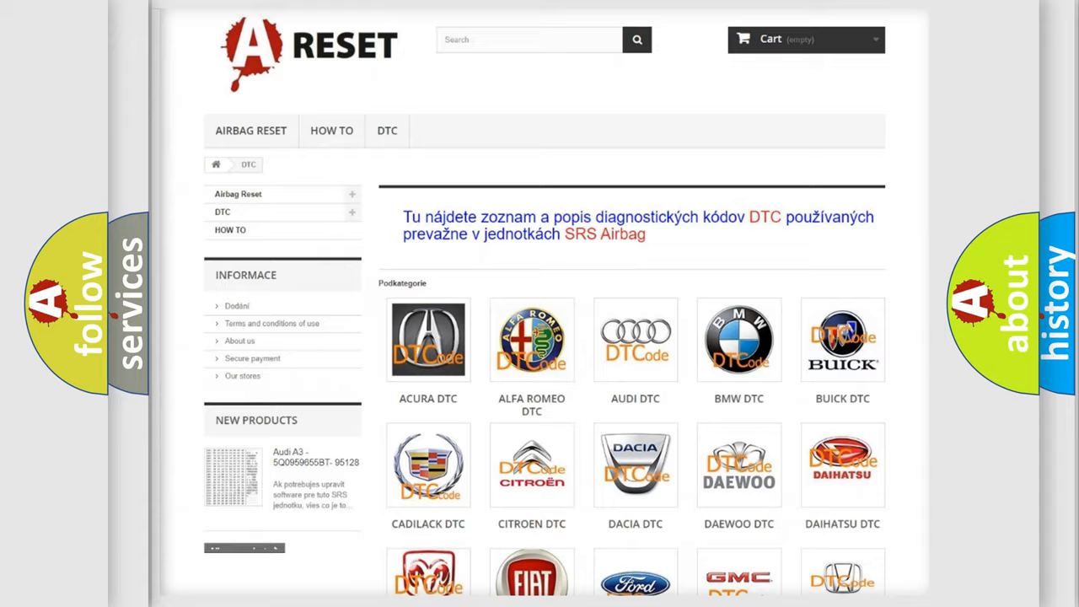
scroll("down", 3)
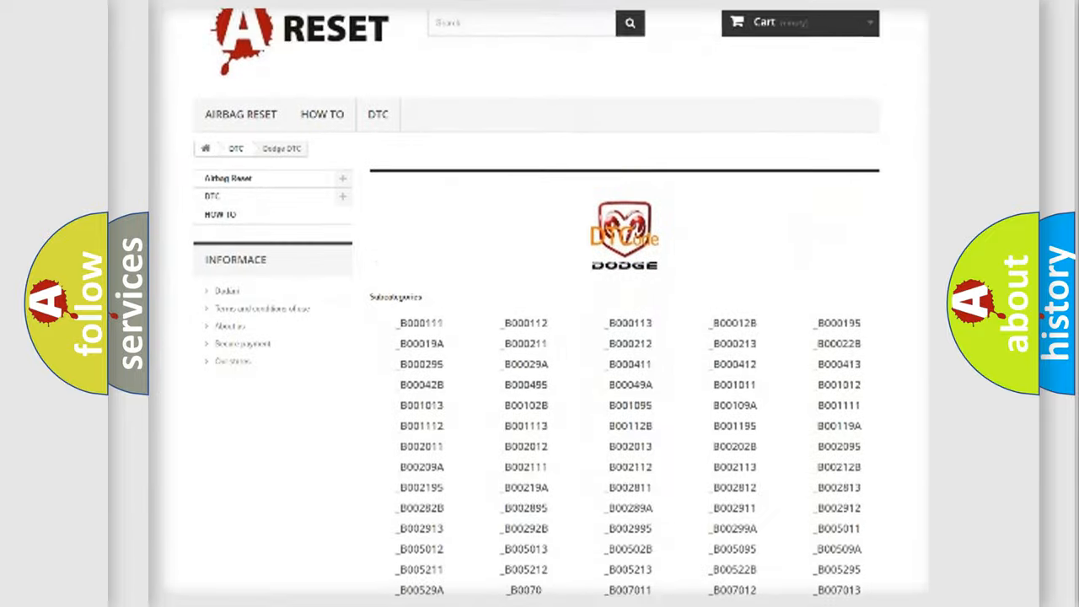
scroll("down", 3)
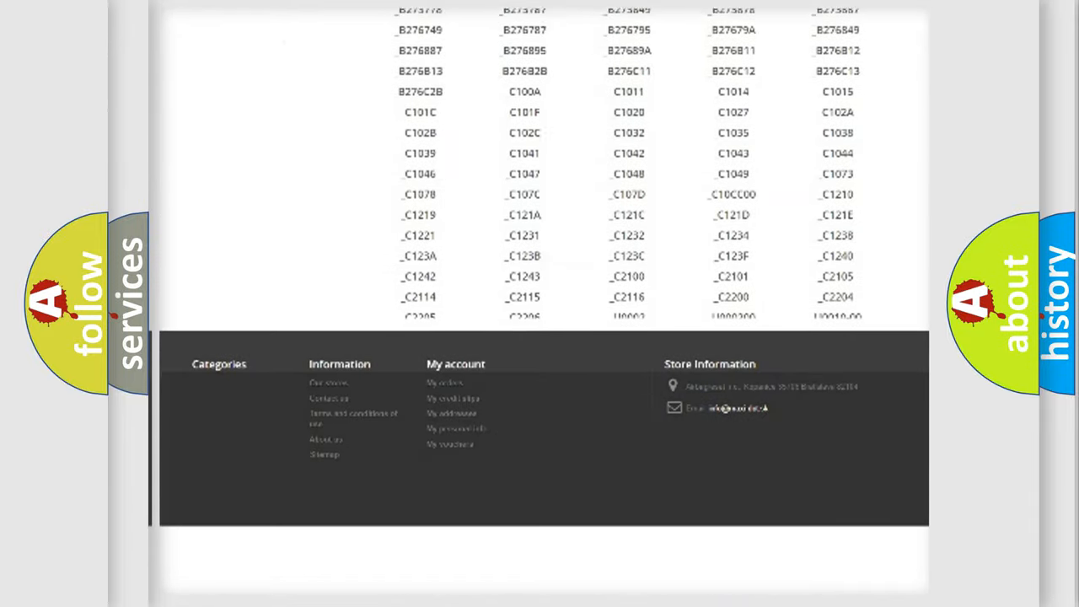